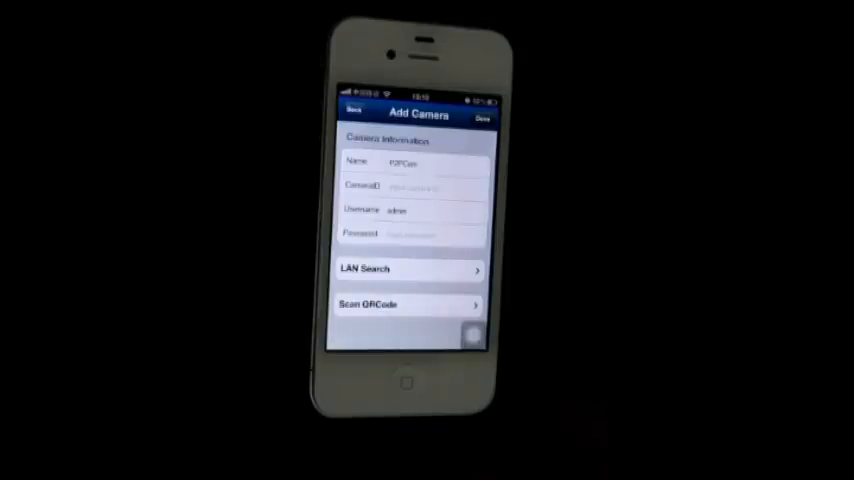
Leave the P2PCam Add Camera screen and move to the Windows XP desktop
{"action": "left_click", "coordinate": [436, 188]}
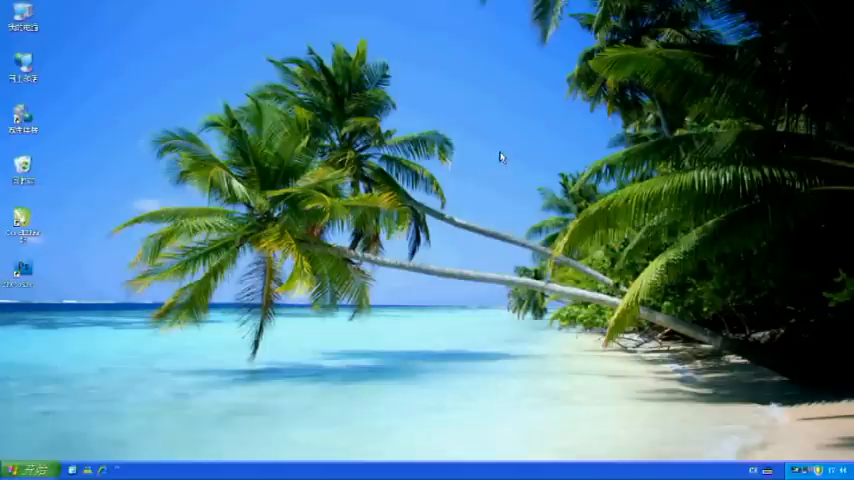
{"action": "mouse_move", "coordinate": [46, 28]}
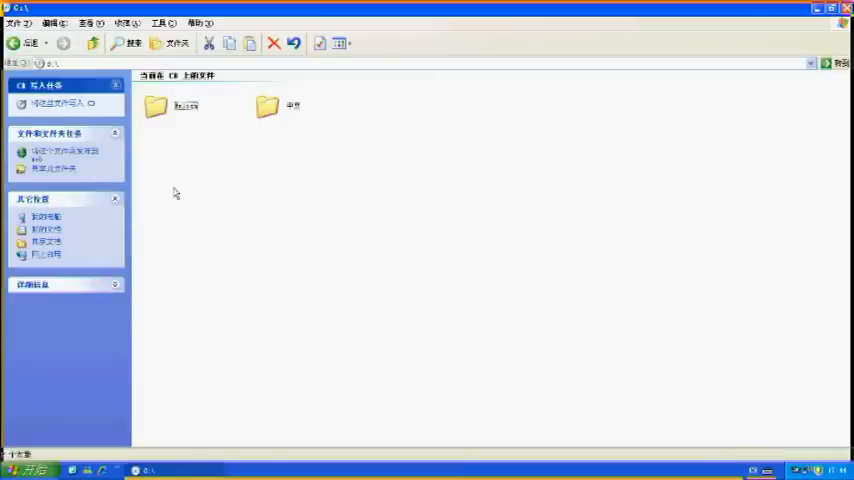
Browse into the software disc's first folder and select the camera user manual file
{"action": "left_click", "coordinate": [168, 112]}
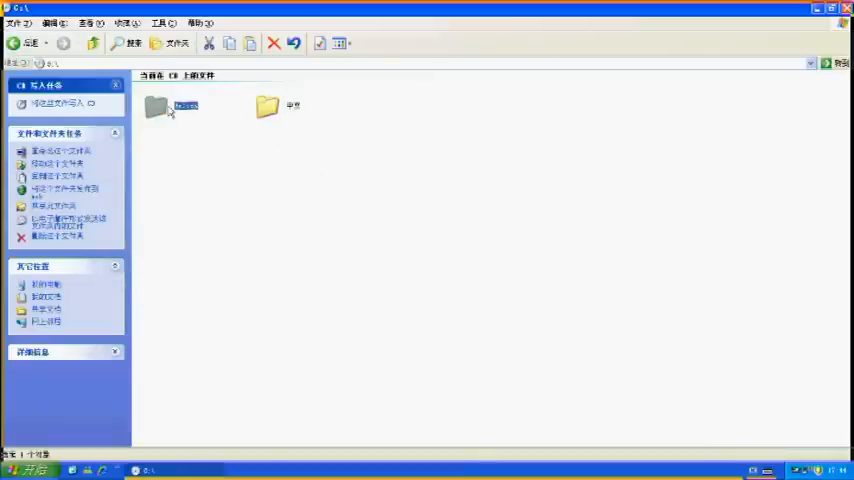
{"action": "double_click", "coordinate": [168, 110]}
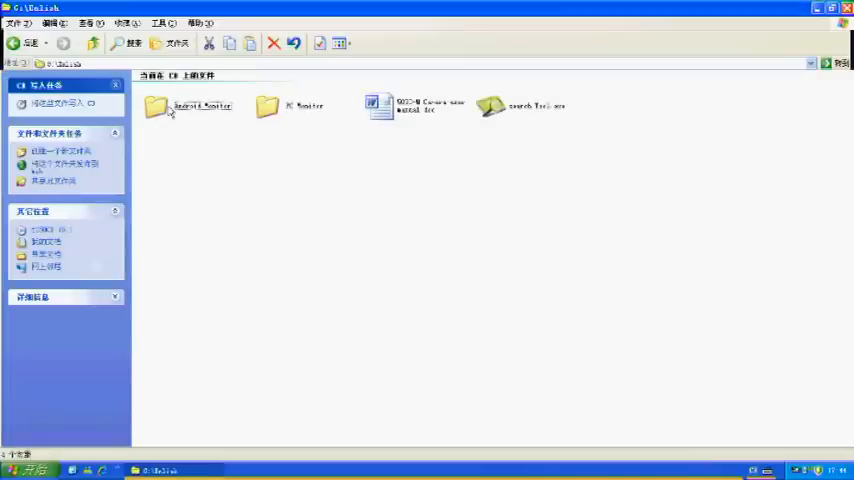
{"action": "left_click", "coordinate": [168, 100]}
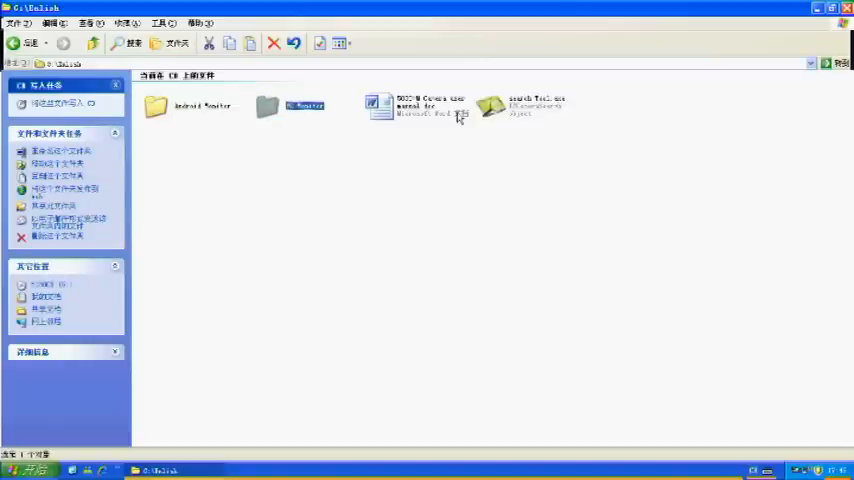
{"action": "left_click", "coordinate": [408, 108]}
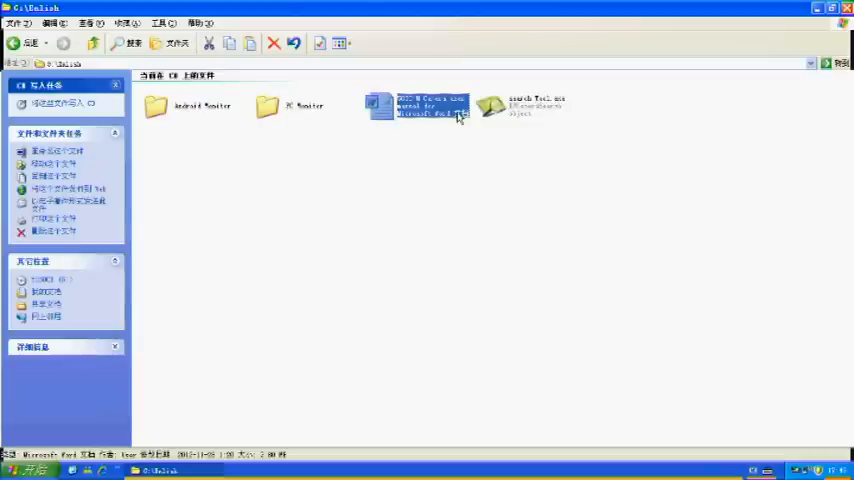
{"action": "mouse_move", "coordinate": [544, 116]}
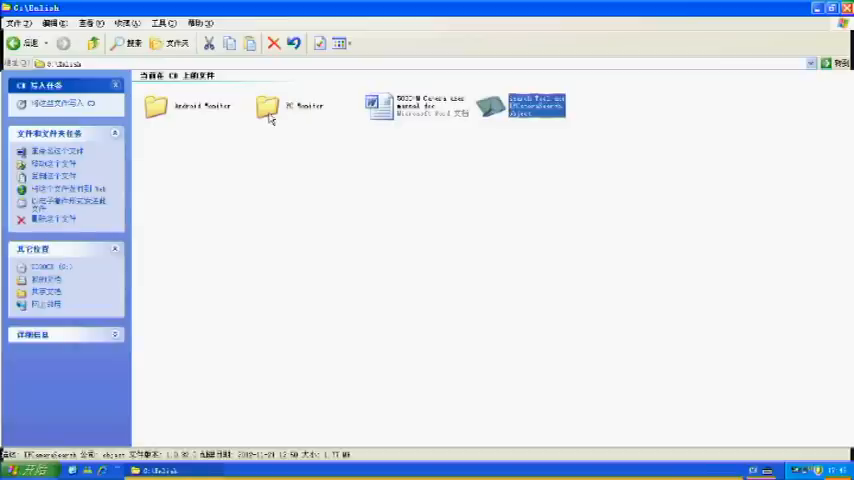
Run the Device Client setup through Welcome, default folder and Confirm, then close the finished installer
{"action": "left_click", "coordinate": [272, 104]}
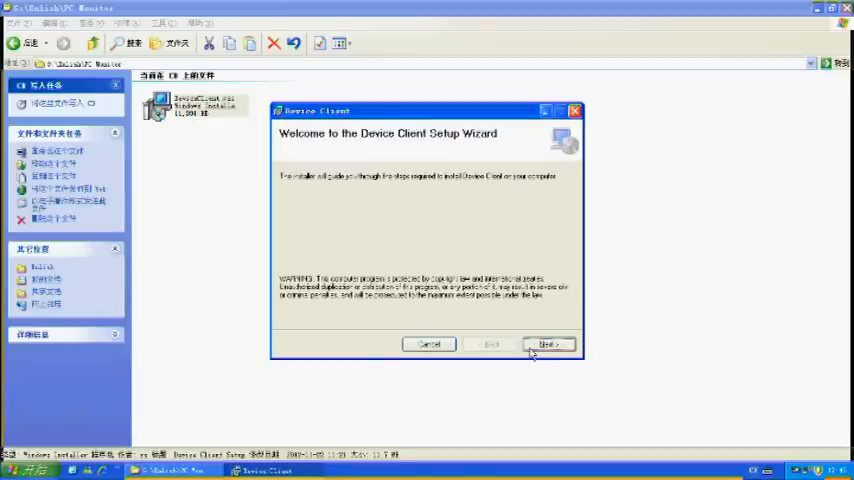
{"action": "left_click", "coordinate": [548, 344]}
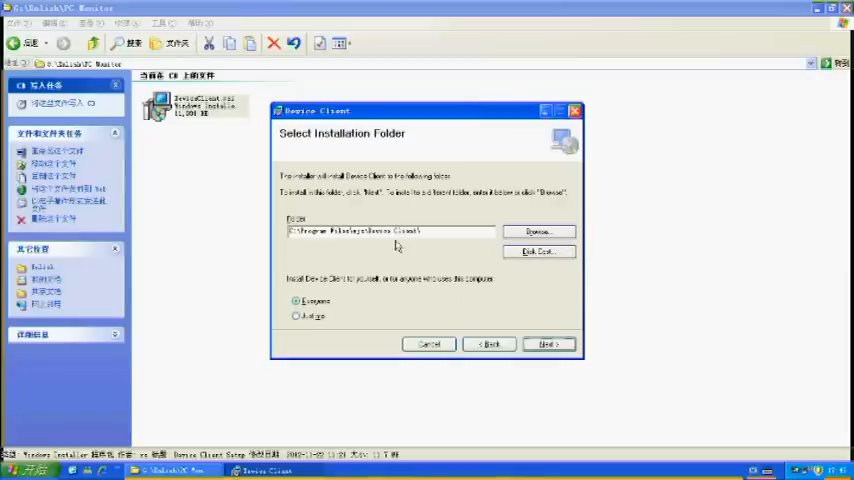
{"action": "mouse_move", "coordinate": [388, 256]}
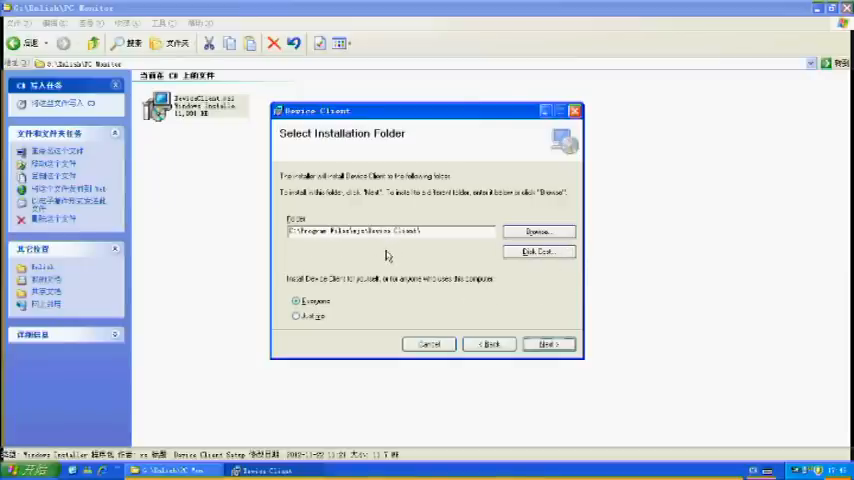
{"action": "mouse_move", "coordinate": [430, 296]}
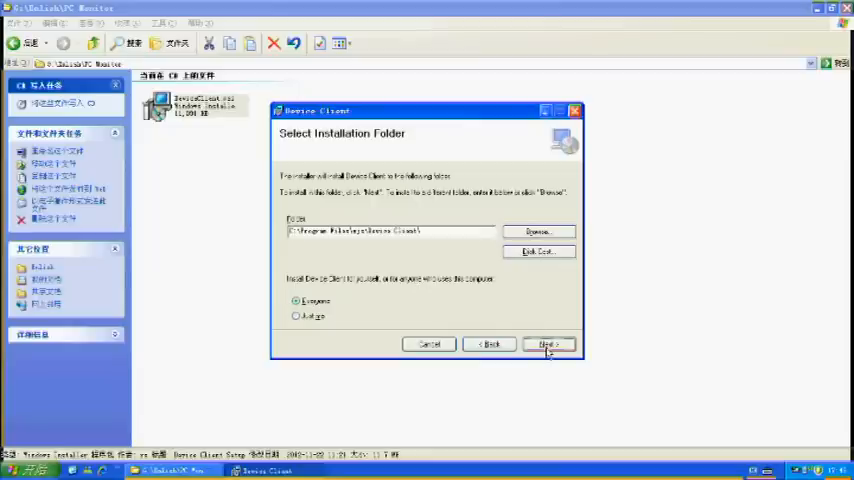
{"action": "left_click", "coordinate": [548, 344]}
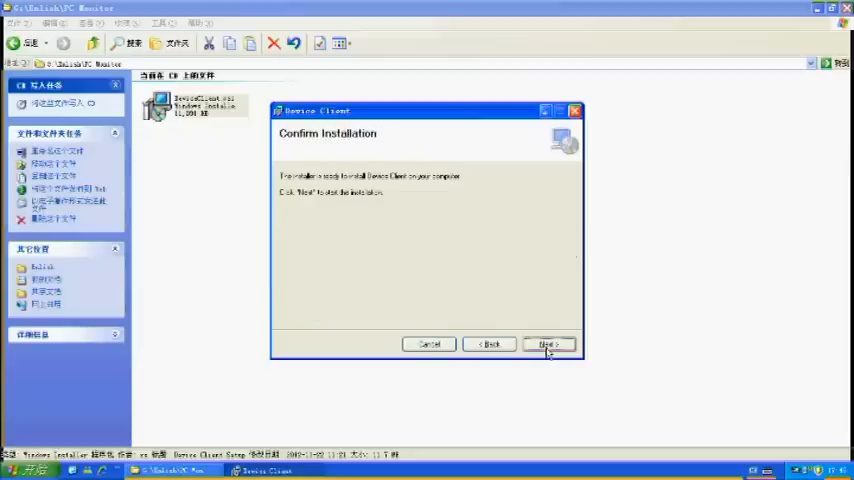
{"action": "left_click", "coordinate": [548, 344]}
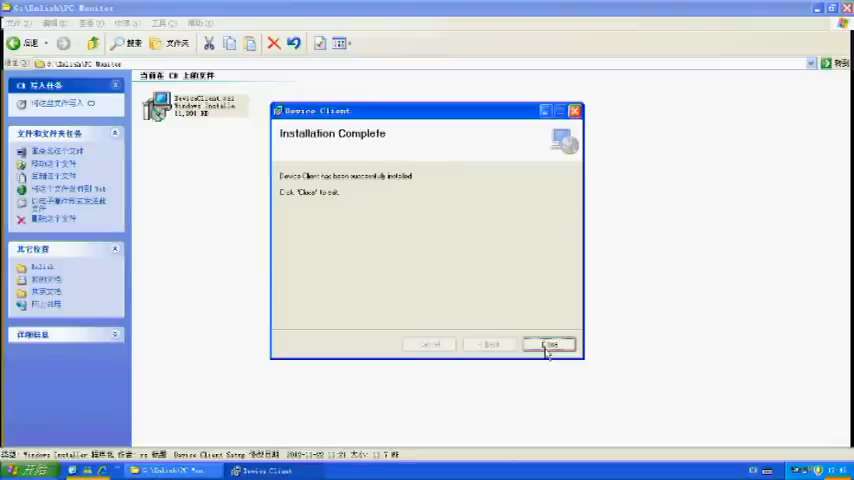
{"action": "left_click", "coordinate": [548, 344]}
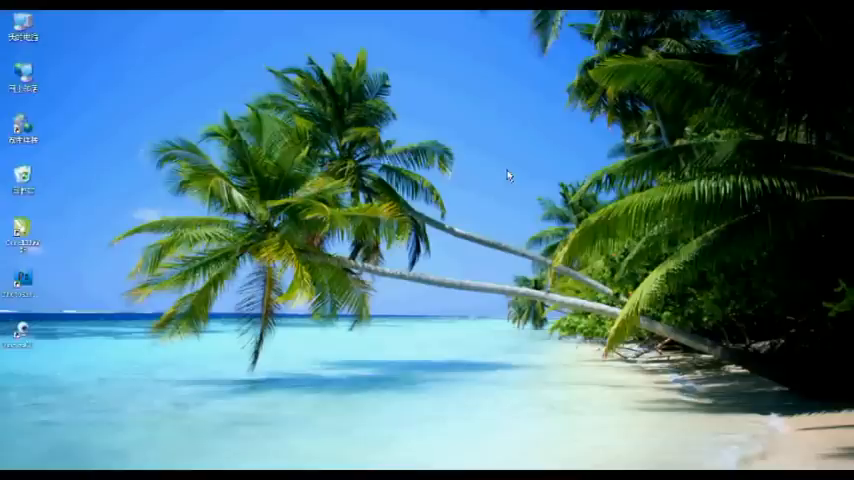
{"action": "mouse_move", "coordinate": [460, 190]}
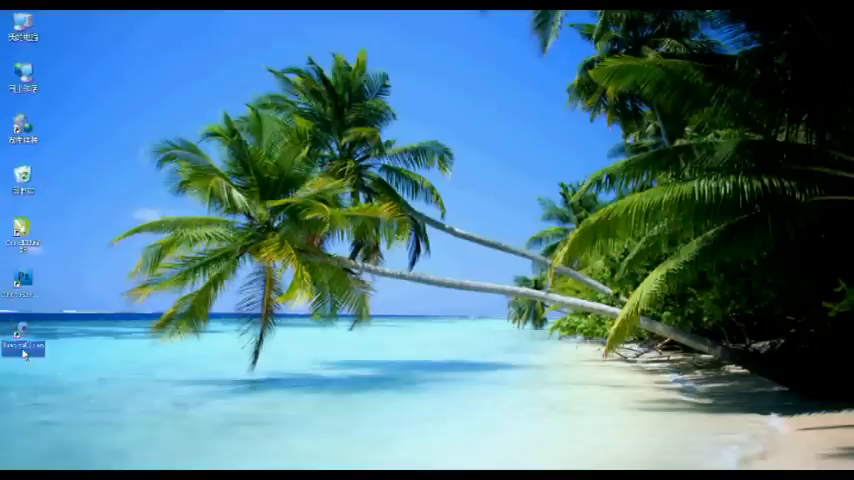
{"action": "mouse_move", "coordinate": [48, 396]}
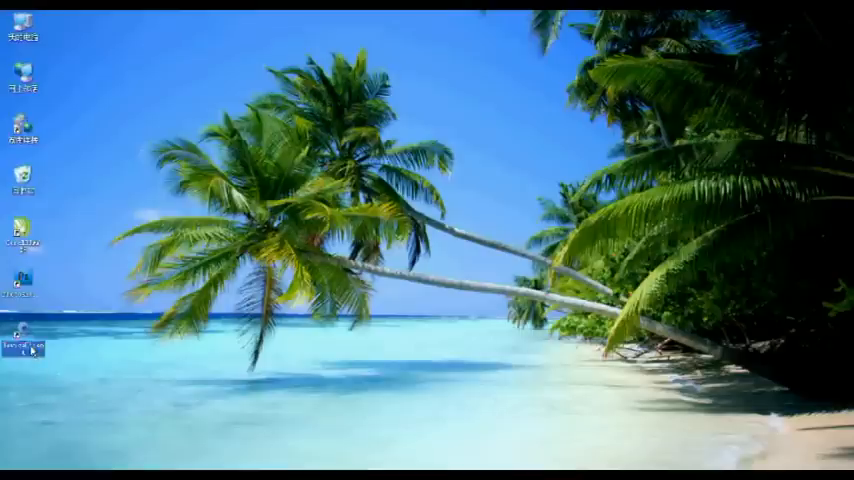
{"action": "mouse_move", "coordinate": [436, 320]}
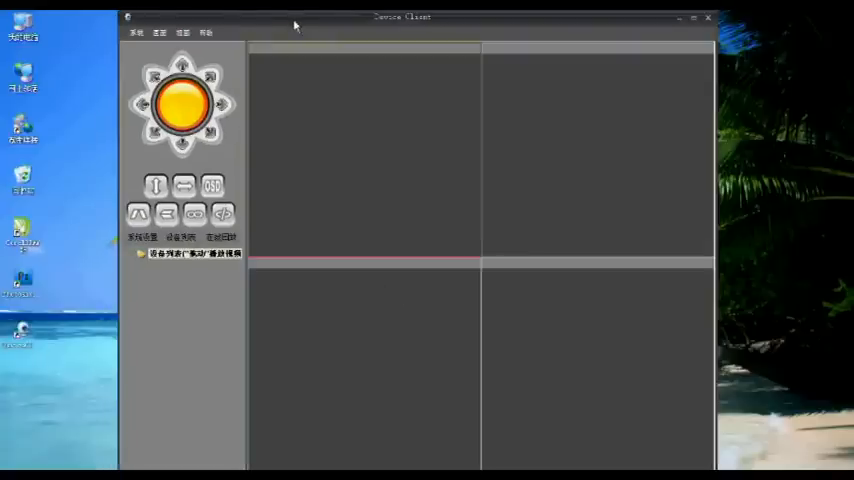
{"action": "mouse_move", "coordinate": [258, 52]}
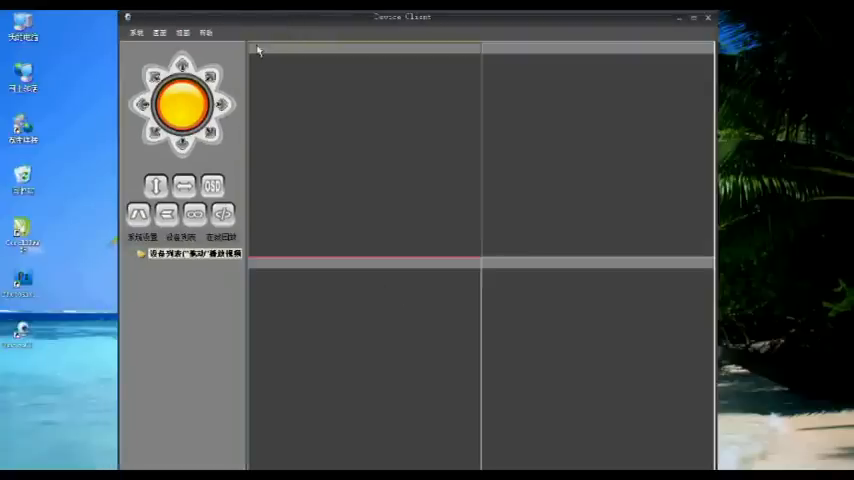
{"action": "mouse_move", "coordinate": [214, 52]}
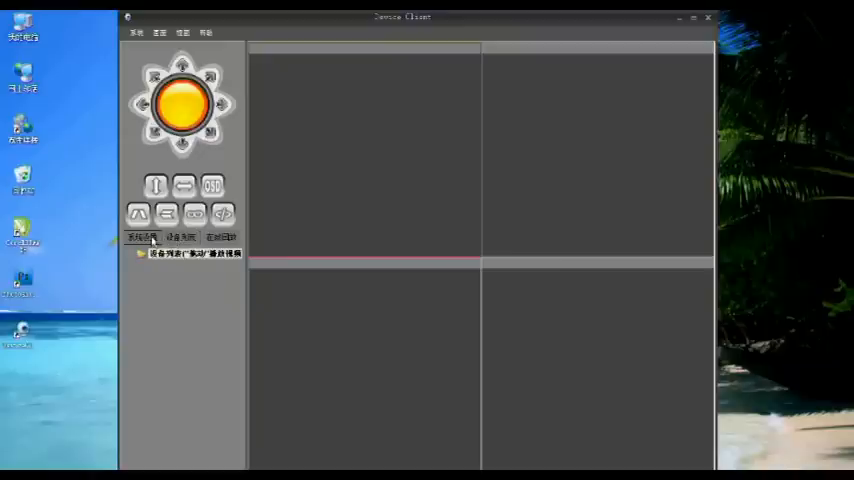
{"action": "left_click", "coordinate": [180, 240]}
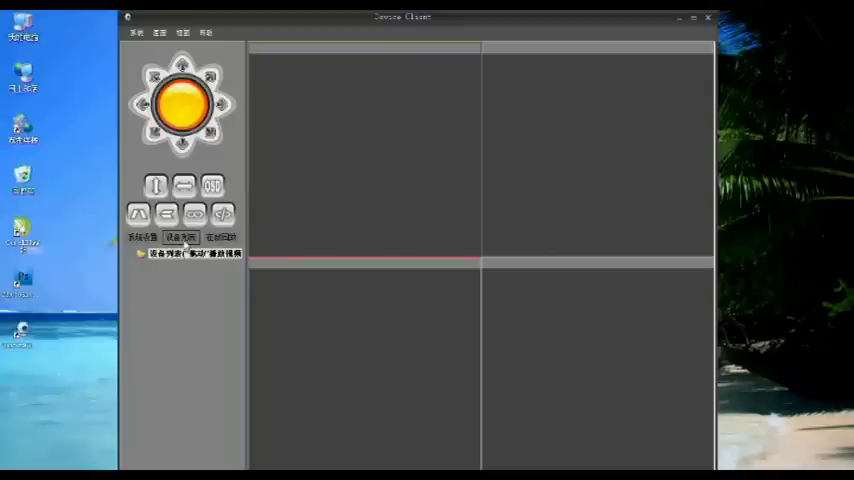
Bring up device management and run a LAN search listing the network camera
{"action": "left_click", "coordinate": [188, 238]}
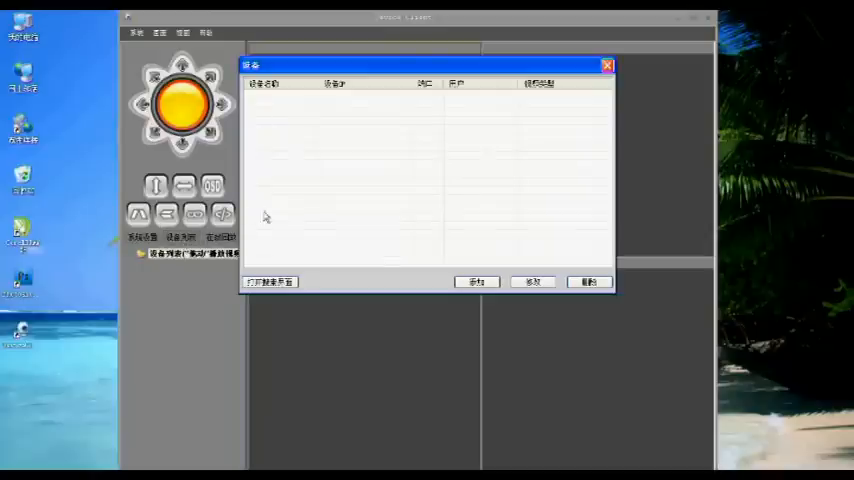
{"action": "mouse_move", "coordinate": [418, 180]}
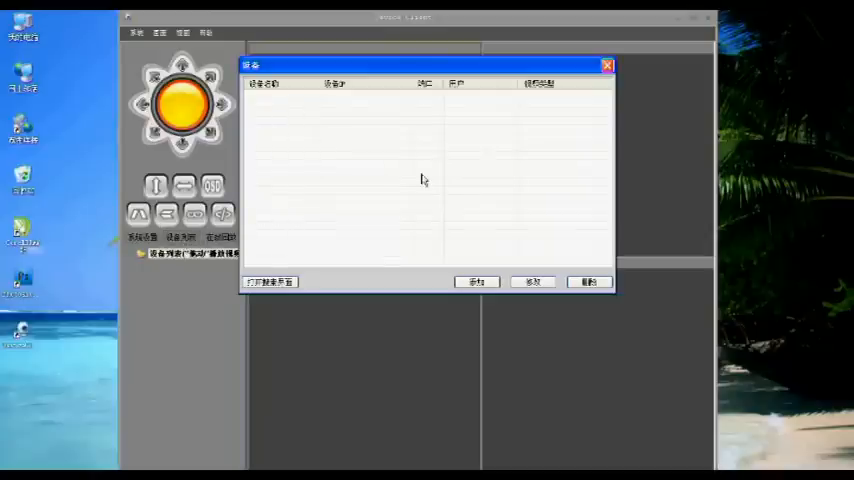
{"action": "mouse_move", "coordinate": [338, 246]}
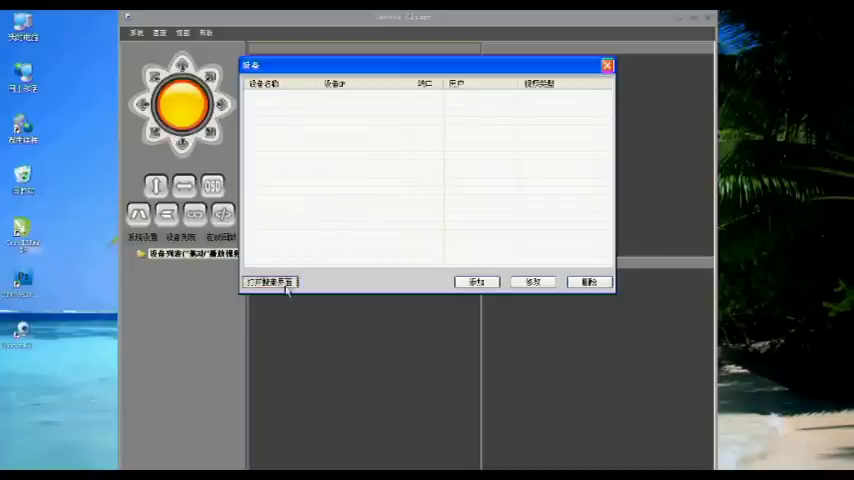
{"action": "left_click", "coordinate": [270, 280]}
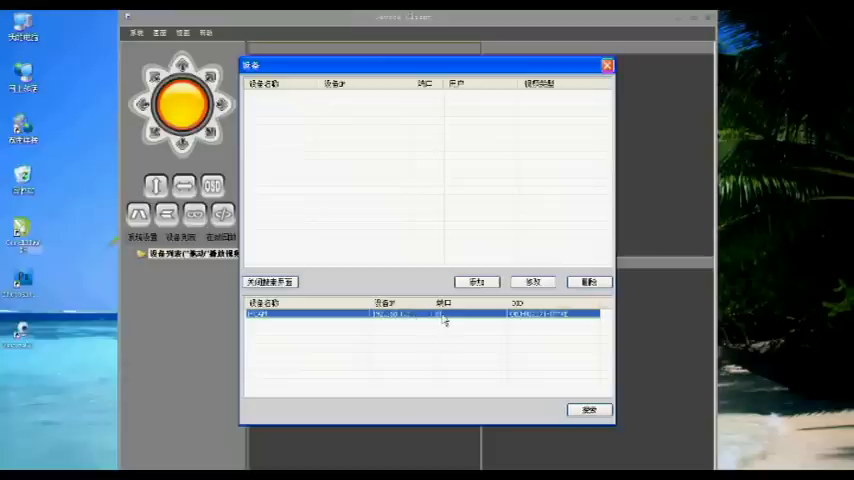
{"action": "mouse_move", "coordinate": [528, 320]}
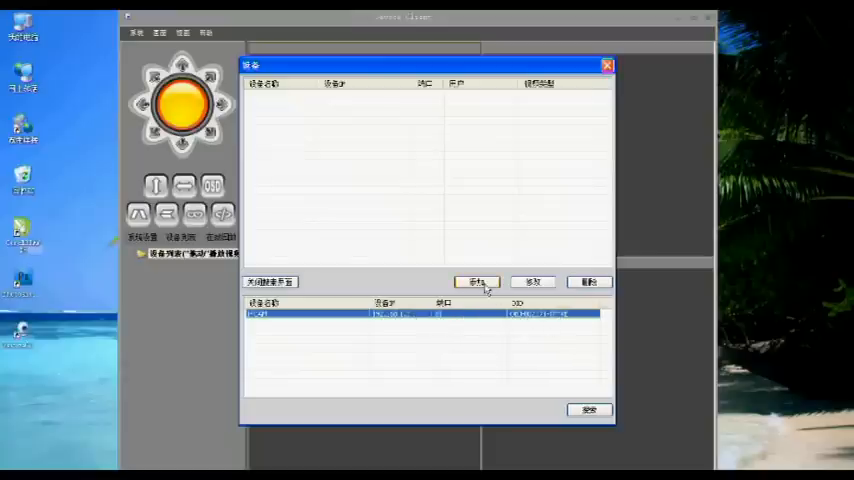
Add a new device named 'bs' using the found camera's ID and confirm it
{"action": "left_click", "coordinate": [474, 280]}
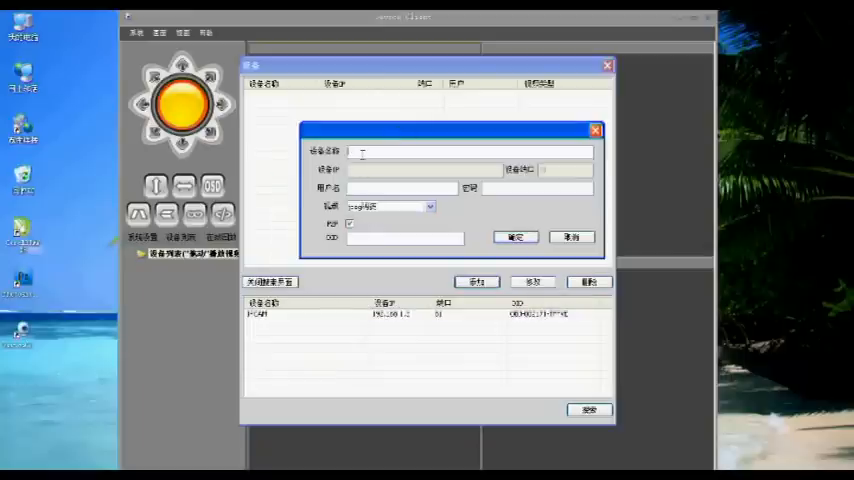
{"action": "type", "text": "baca"}
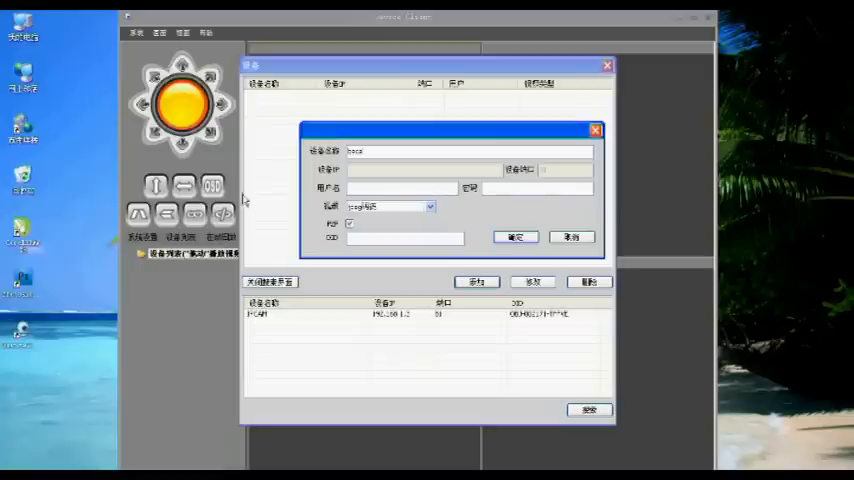
{"action": "type", "text": "s"}
{"action": "type", "text": "admin"}
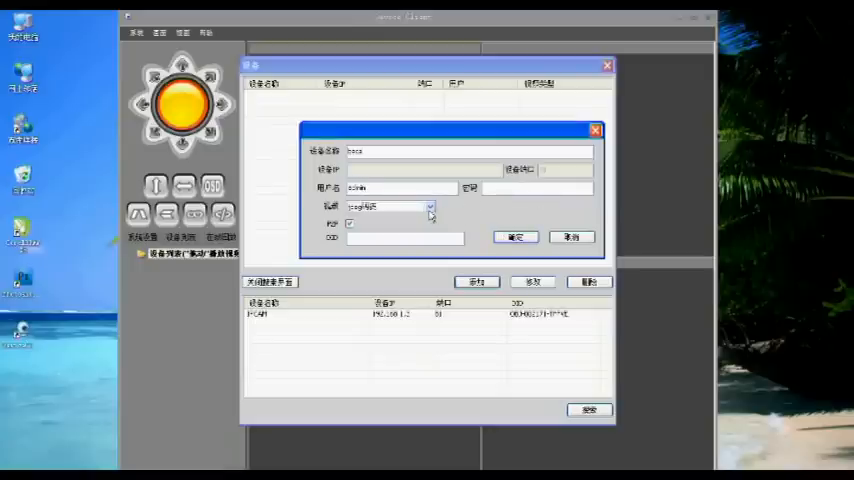
{"action": "left_click", "coordinate": [428, 208]}
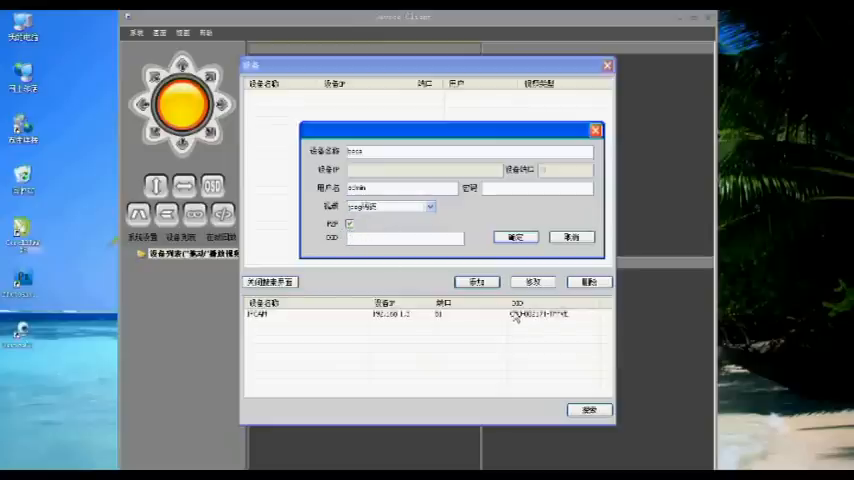
{"action": "mouse_move", "coordinate": [512, 328]}
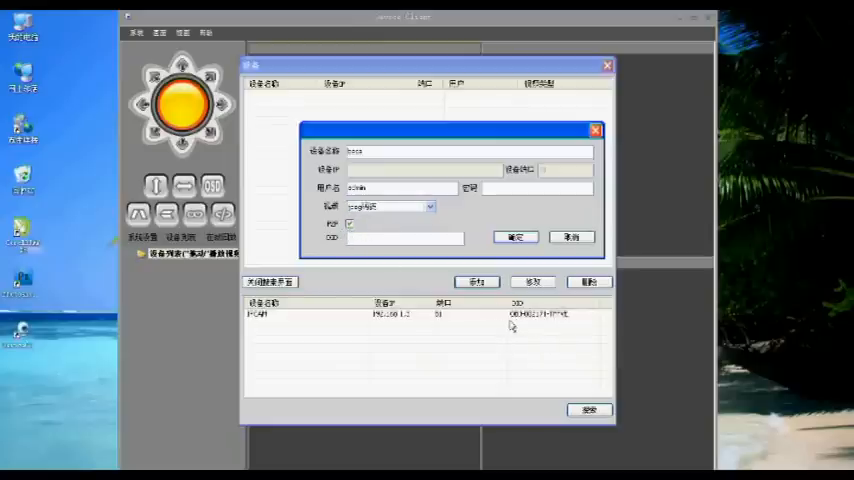
{"action": "left_click", "coordinate": [402, 238]}
{"action": "type", "text": "OBJ-002171-TFFXE"}
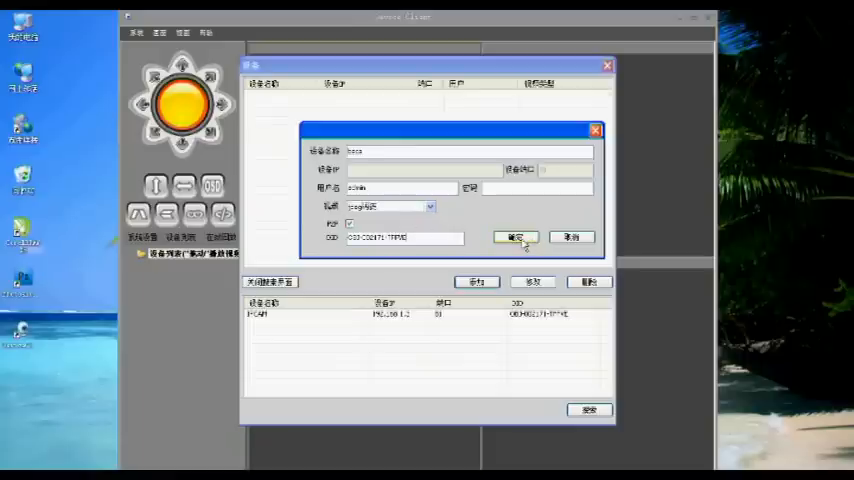
{"action": "left_click", "coordinate": [514, 236]}
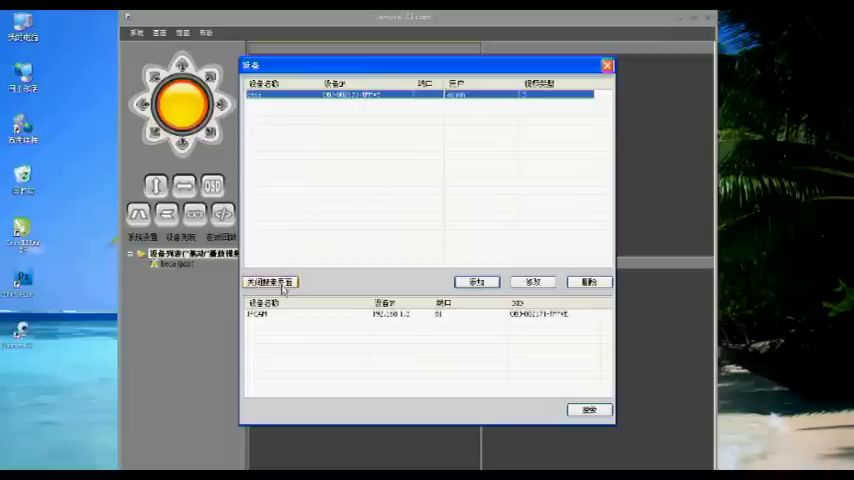
Return to the main window and expand the device tree showing the new camera
{"action": "left_click", "coordinate": [270, 280]}
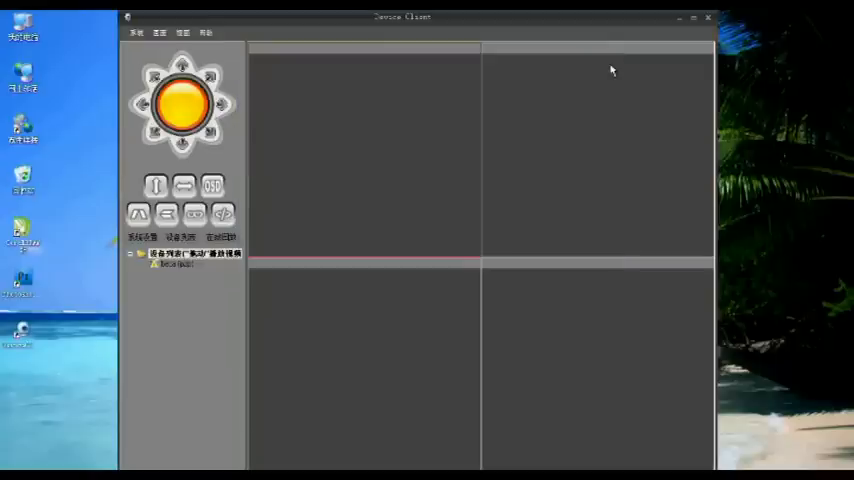
{"action": "mouse_move", "coordinate": [182, 270]}
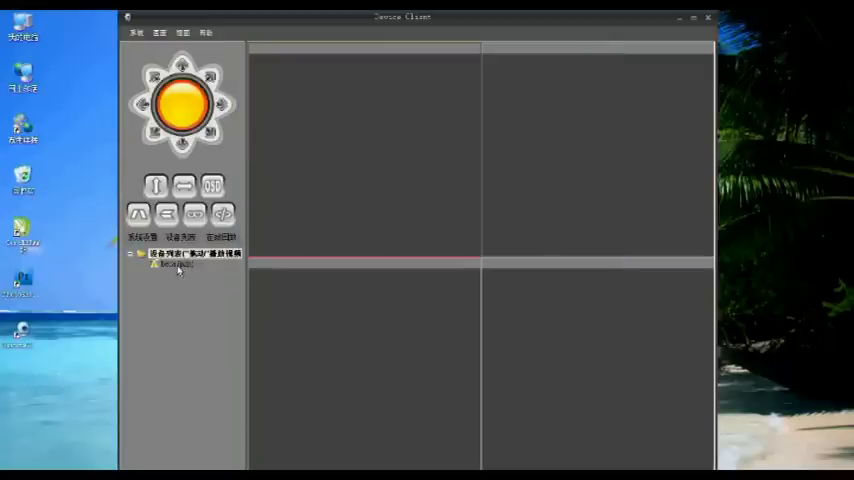
{"action": "left_click", "coordinate": [176, 268]}
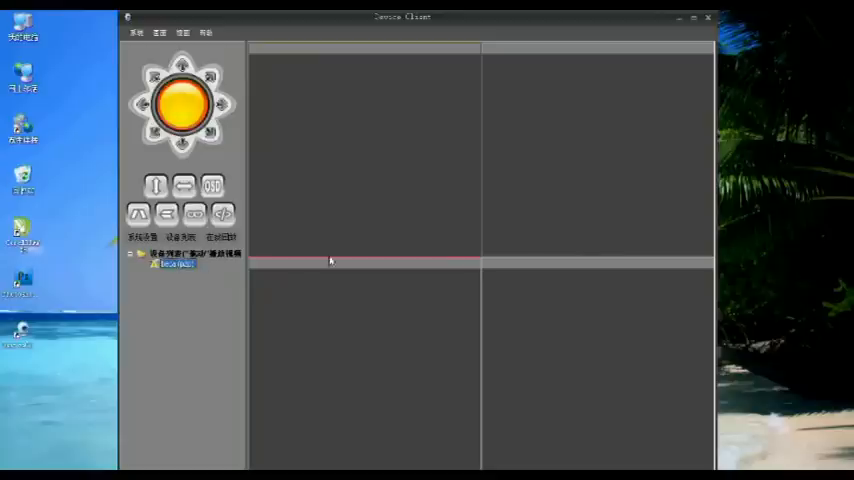
{"action": "mouse_move", "coordinate": [388, 194]}
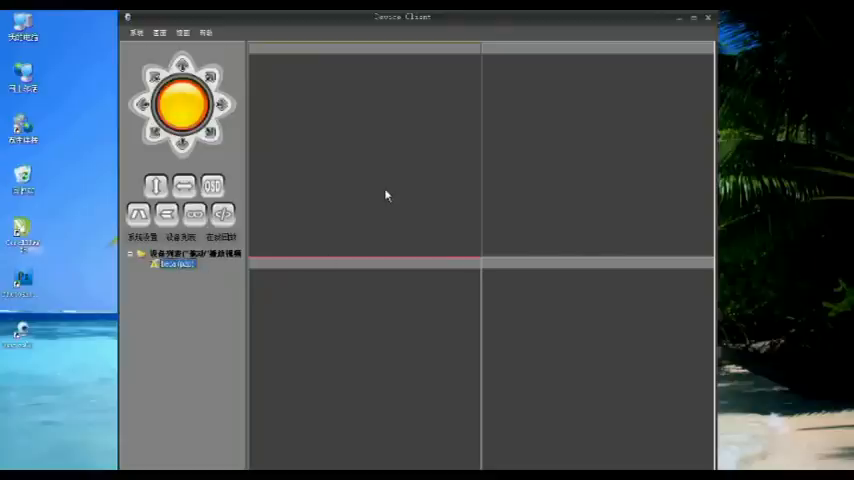